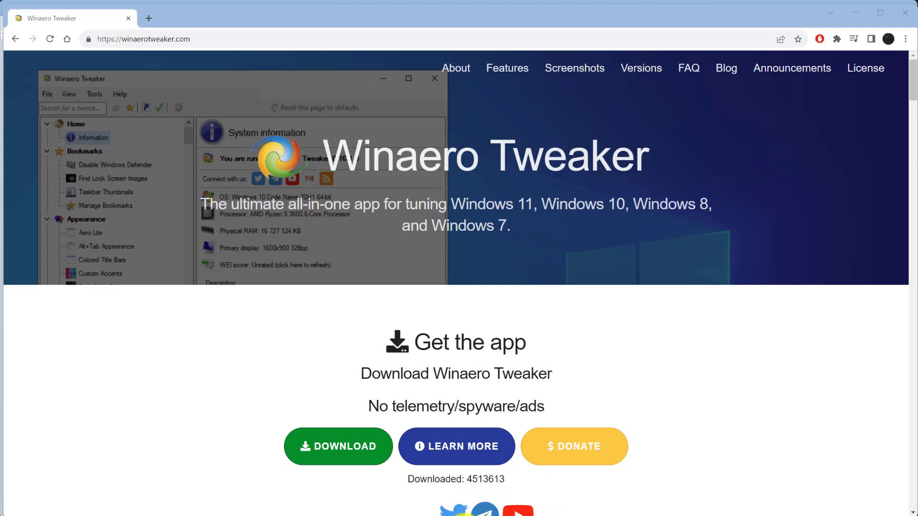
pyautogui.moveTo(72, 5)
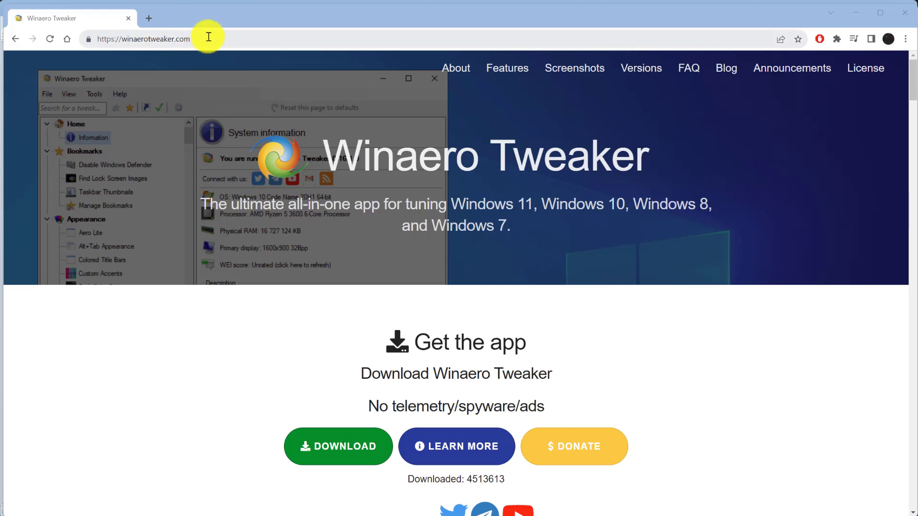
pyautogui.moveTo(209, 38)
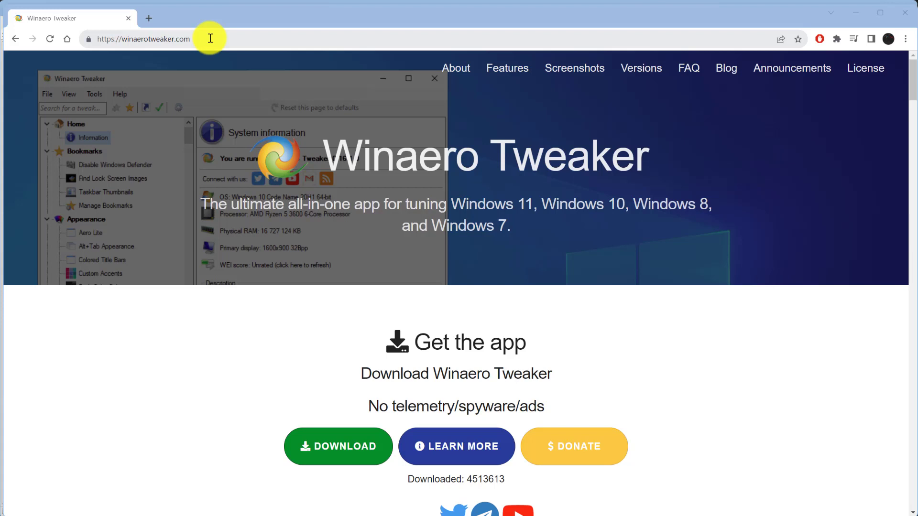
pyautogui.moveTo(225, 38)
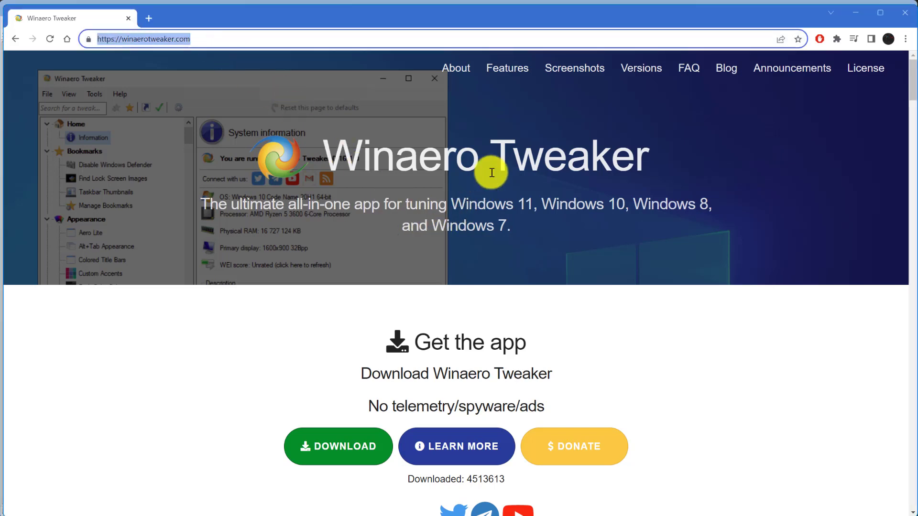
pyautogui.moveTo(338, 458)
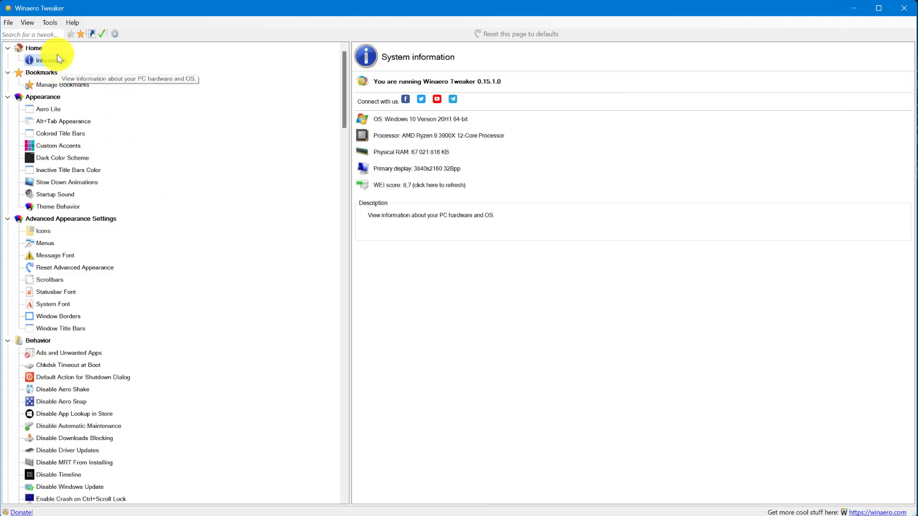
pyautogui.moveTo(91, 253)
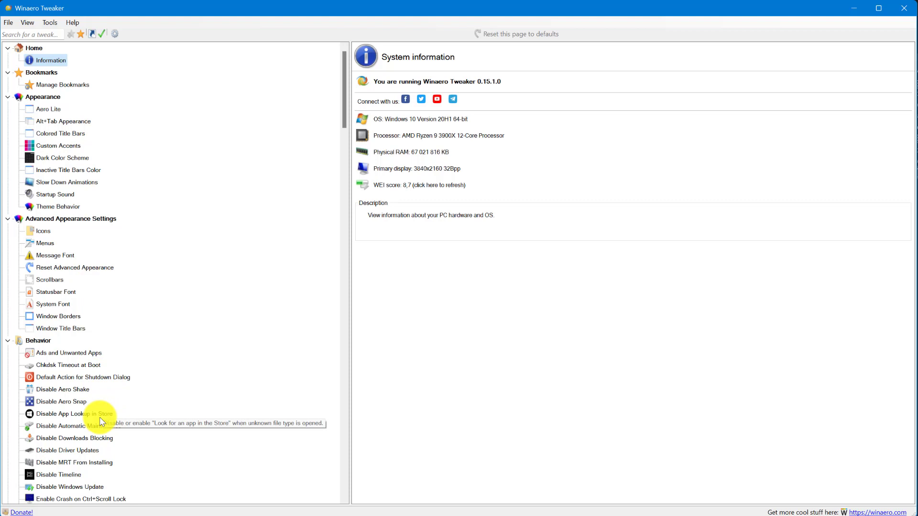
pyautogui.moveTo(46, 492)
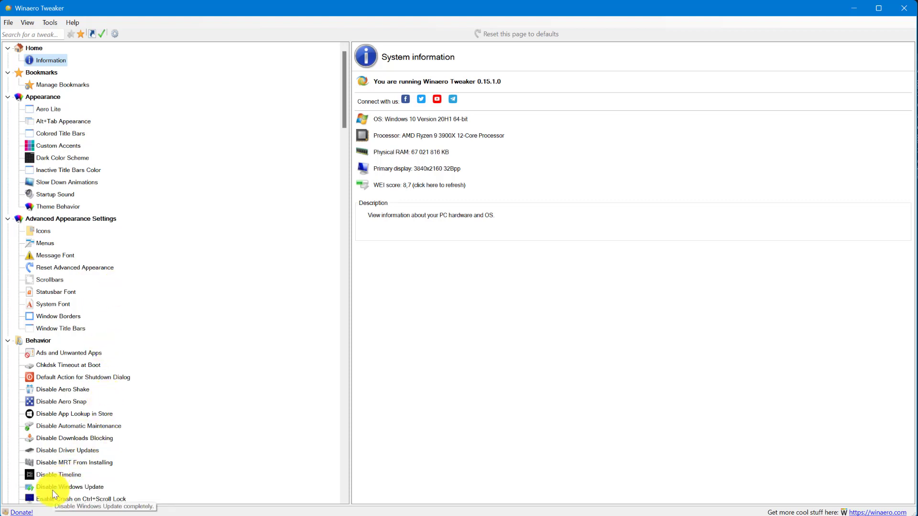
# Switch 'Disable Windows updates and notifications' on (after toggling it off) and view the how-it-works article.
pyautogui.click(65, 487)
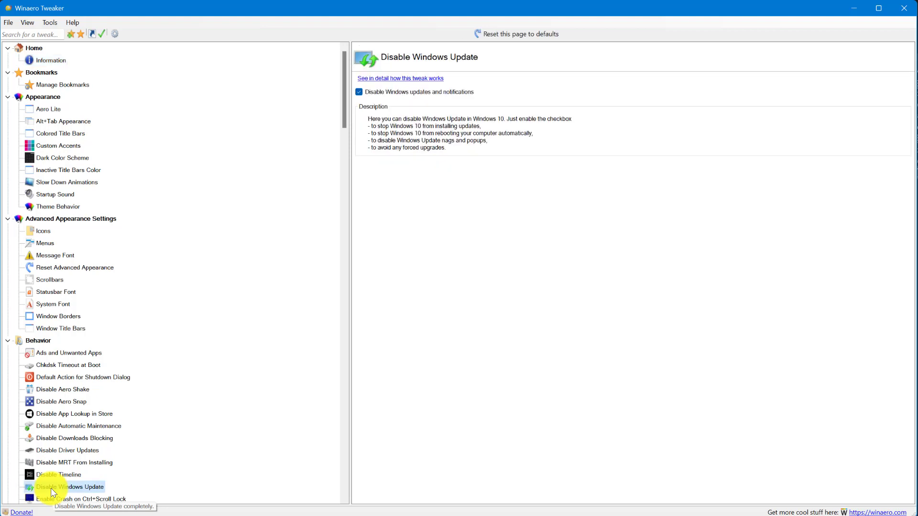
pyautogui.click(358, 92)
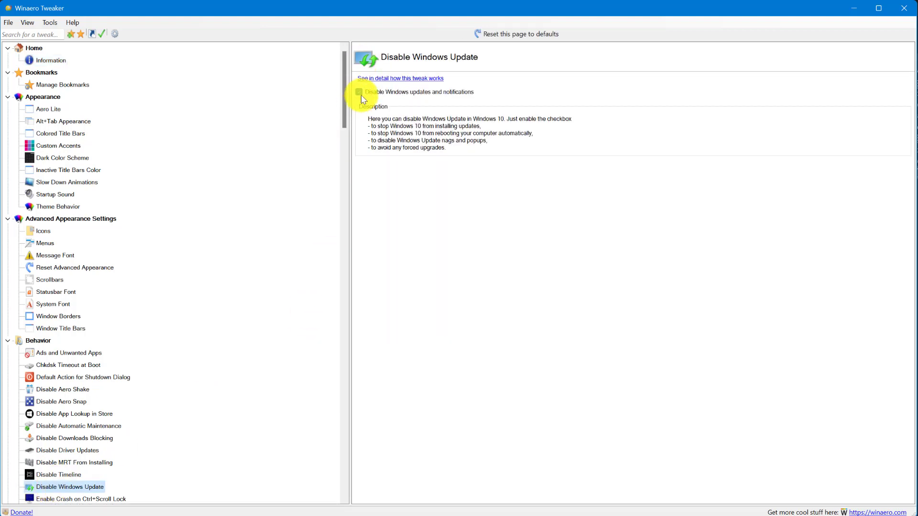
pyautogui.click(358, 92)
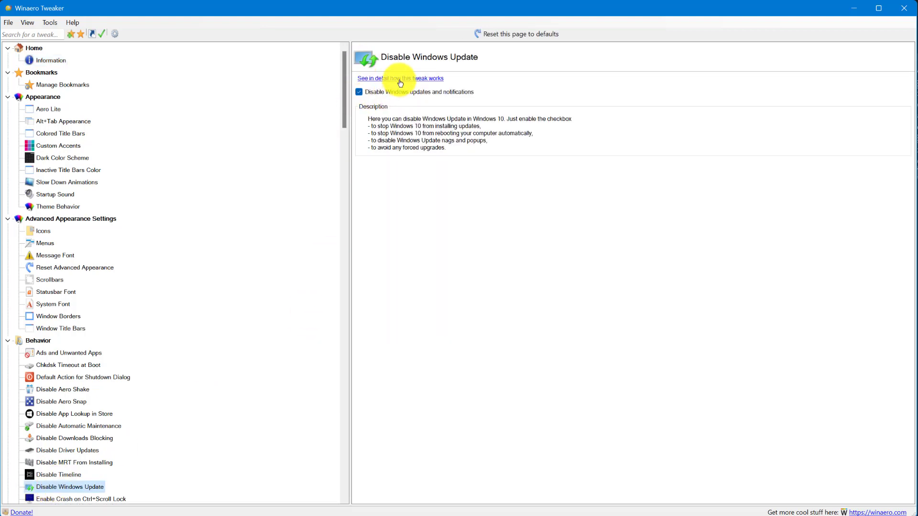
pyautogui.click(399, 78)
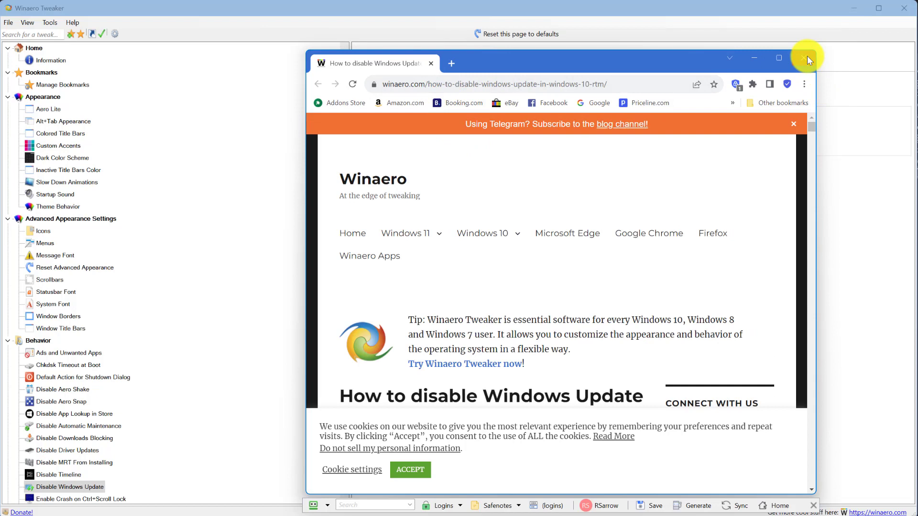
# Close the Chrome window showing the Winaero article, returning to Winaero Tweaker.
pyautogui.click(808, 58)
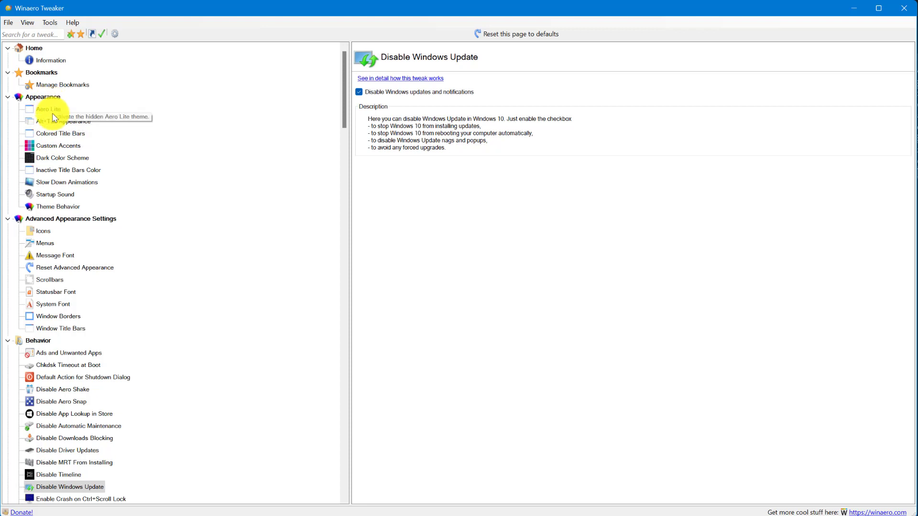
pyautogui.moveTo(54, 136)
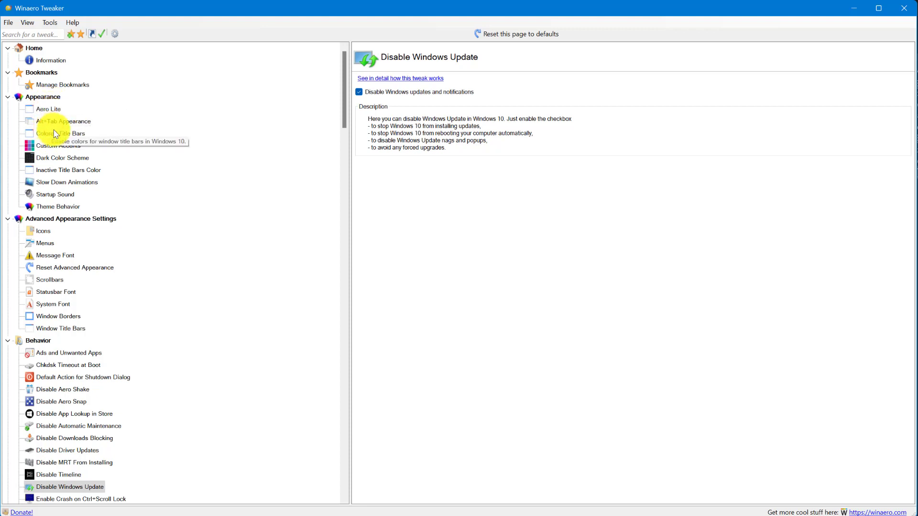
pyautogui.scroll(-3)
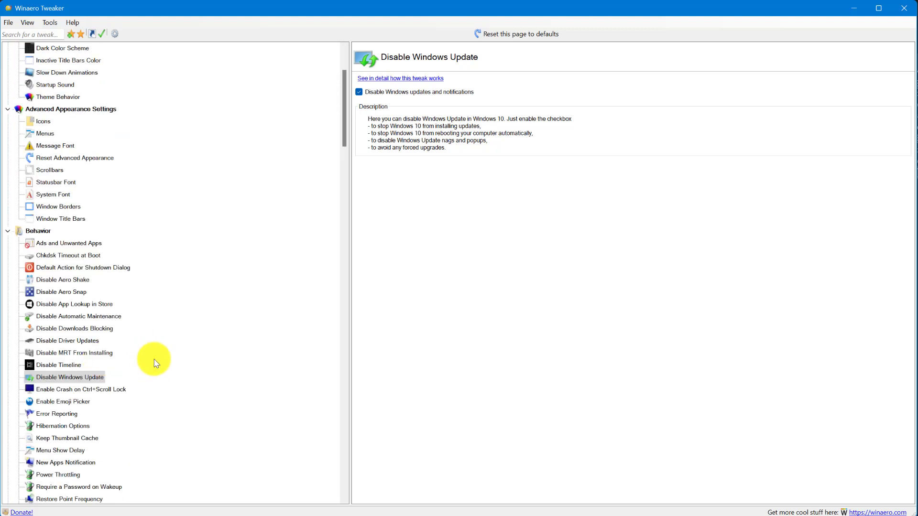
pyautogui.moveTo(97, 356)
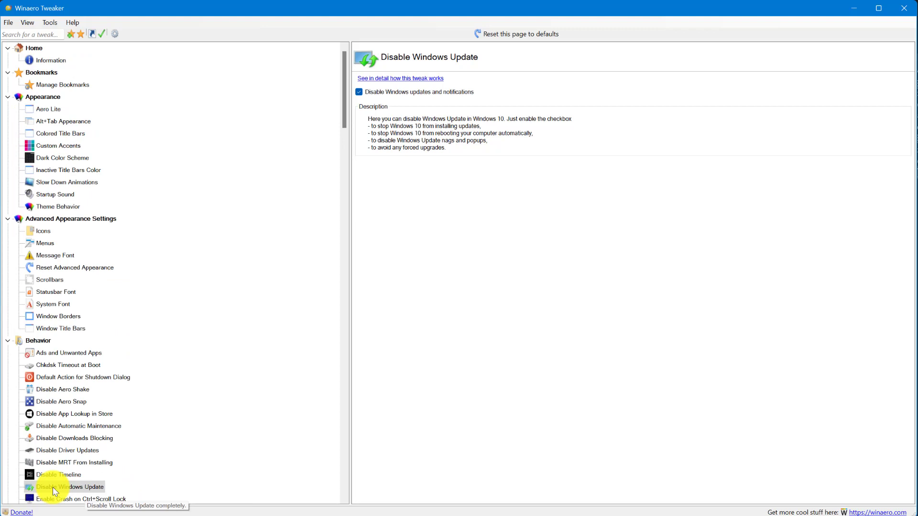
pyautogui.click(359, 91)
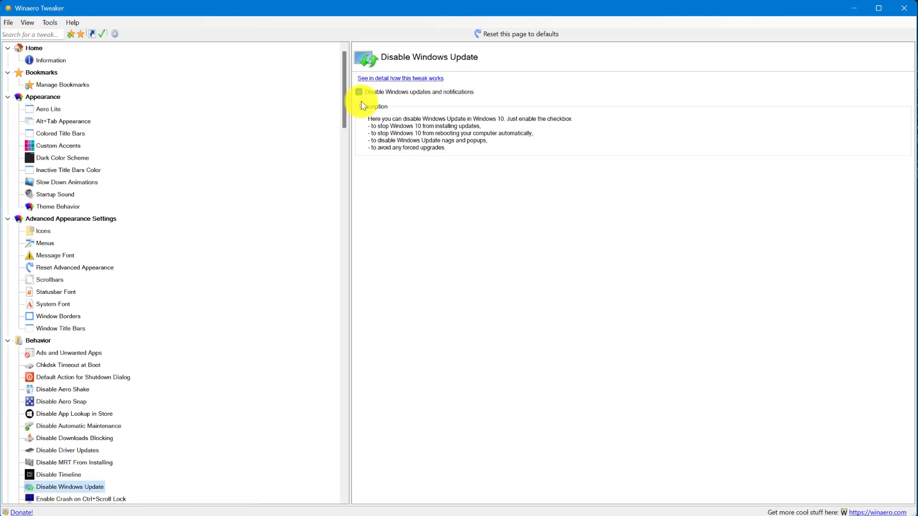
pyautogui.click(360, 92)
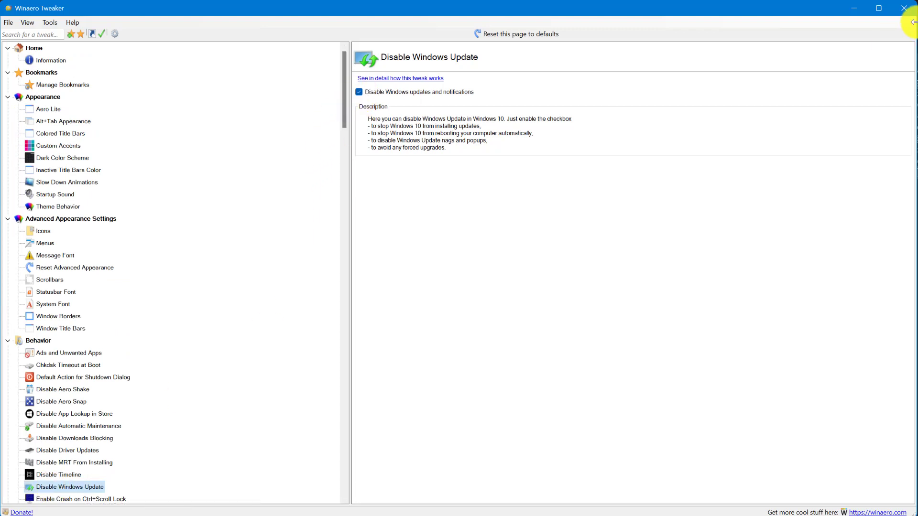
pyautogui.moveTo(825, 84)
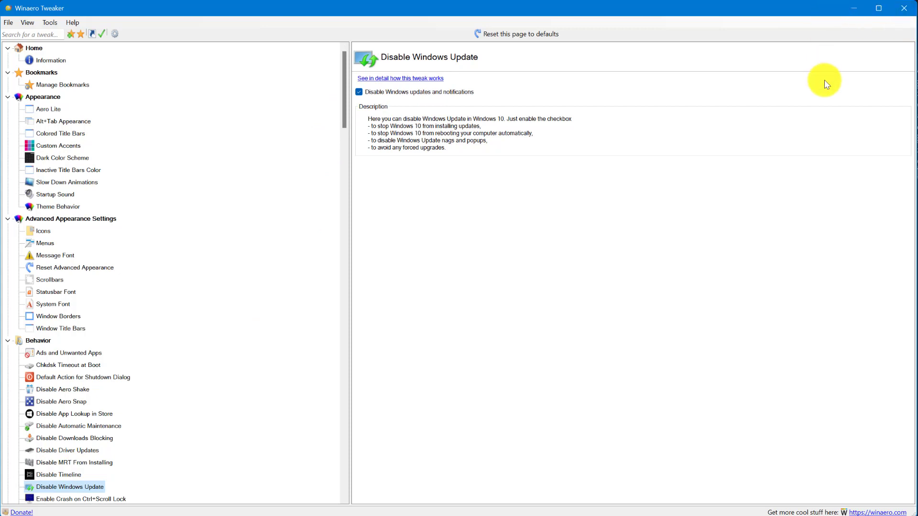
pyautogui.moveTo(830, 75)
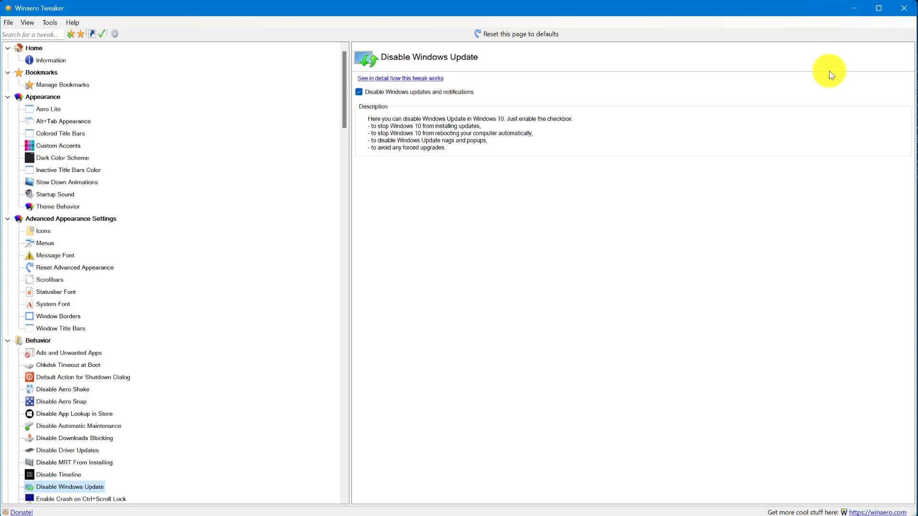